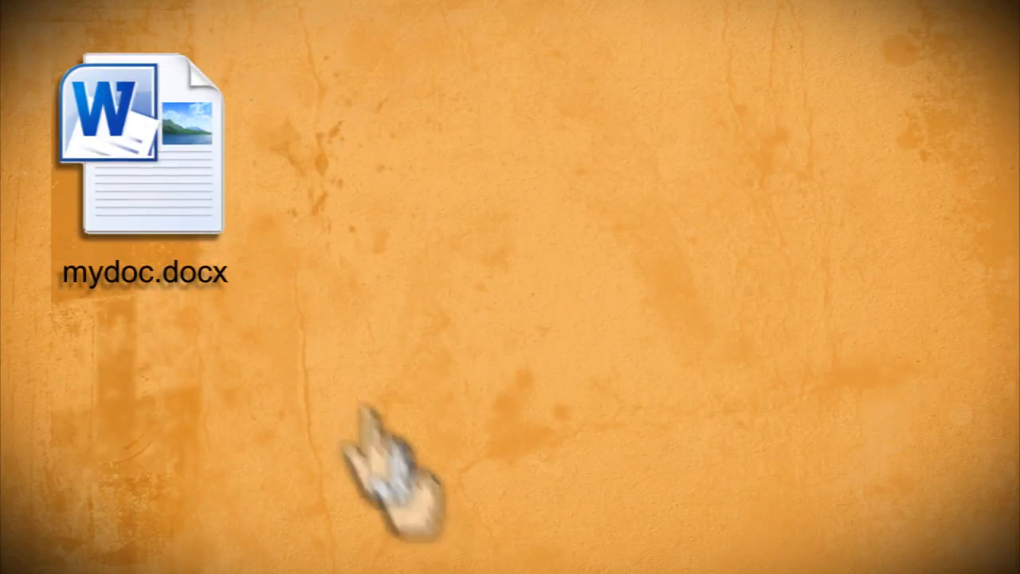
# - Use the 7-Zip context menu on mydoc.docx to produce mydoc(2).docx
pyautogui.rightClick(143, 144)
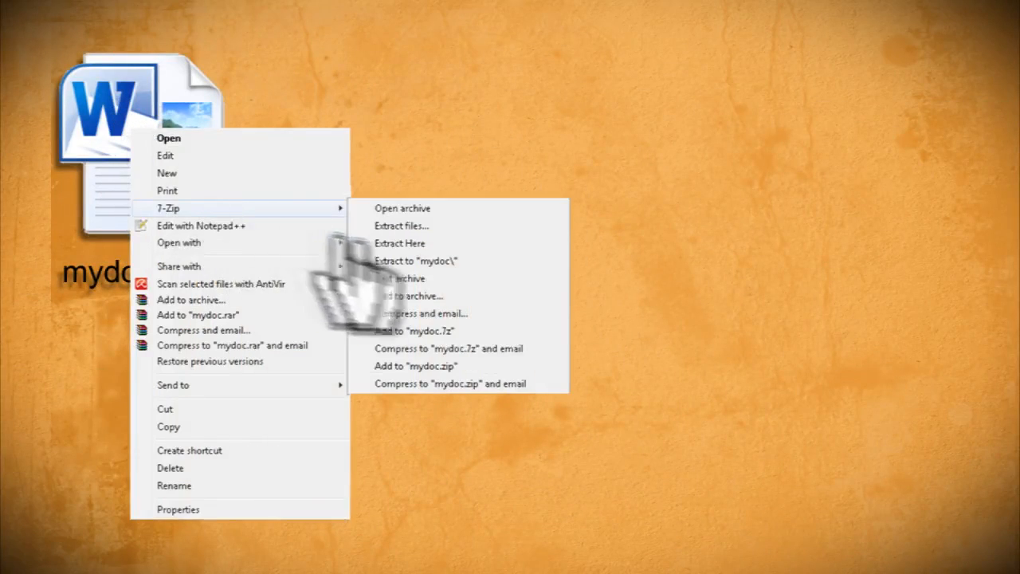
pyautogui.click(415, 261)
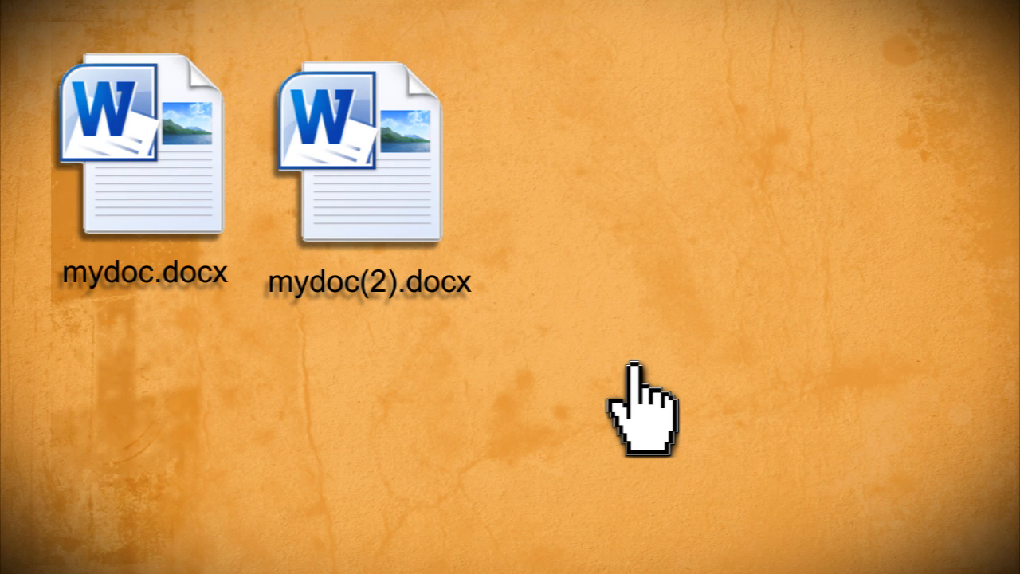
pyautogui.moveTo(391, 167)
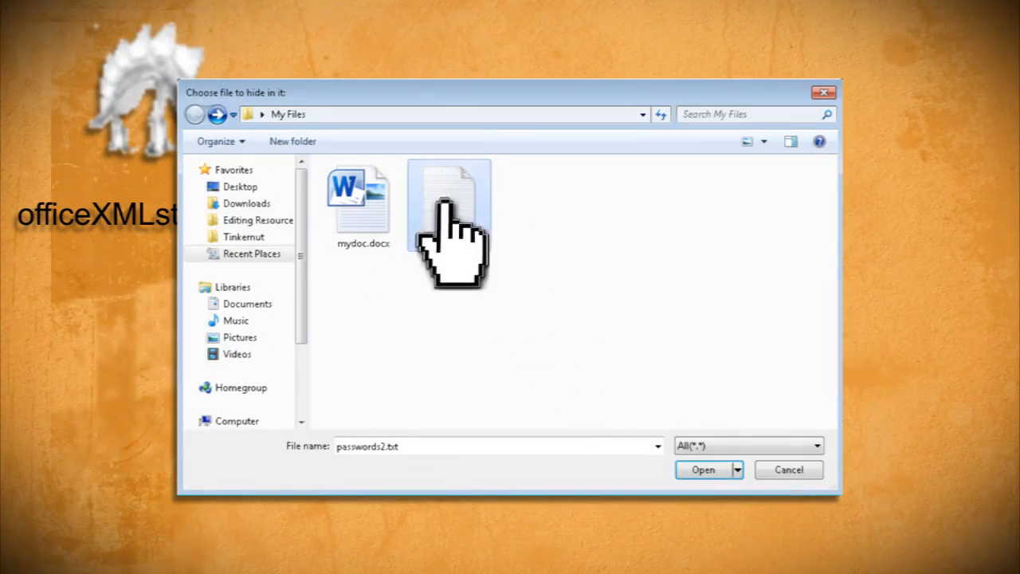
# - Select passwords2.txt as the file to hide in mydoc.docx and dismiss the Done notice
pyautogui.click(703, 469)
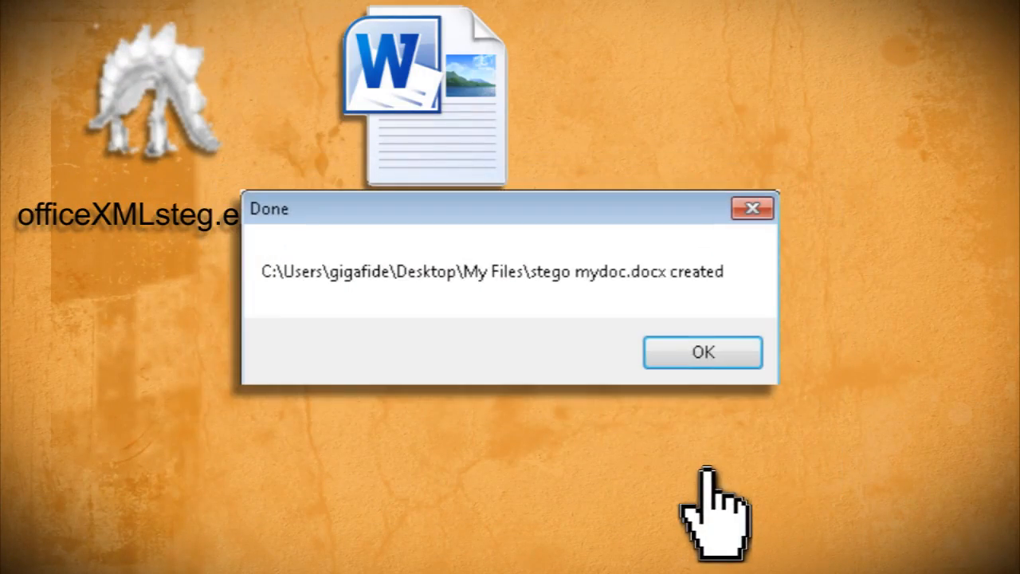
pyautogui.click(702, 352)
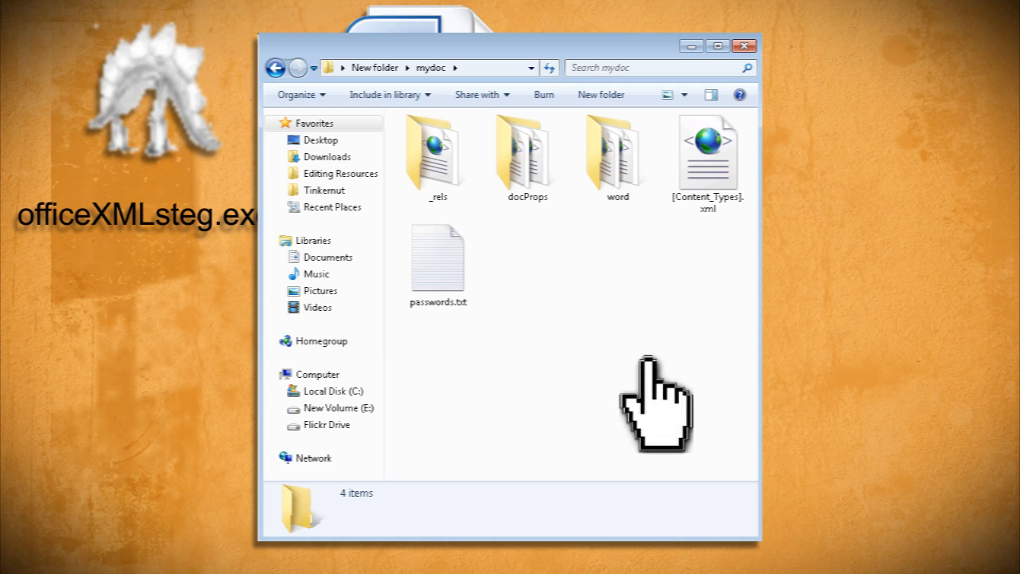
# - Close the extracted mydoc folder showing passwords.txt beside _rels, docProps and word
pyautogui.click(743, 45)
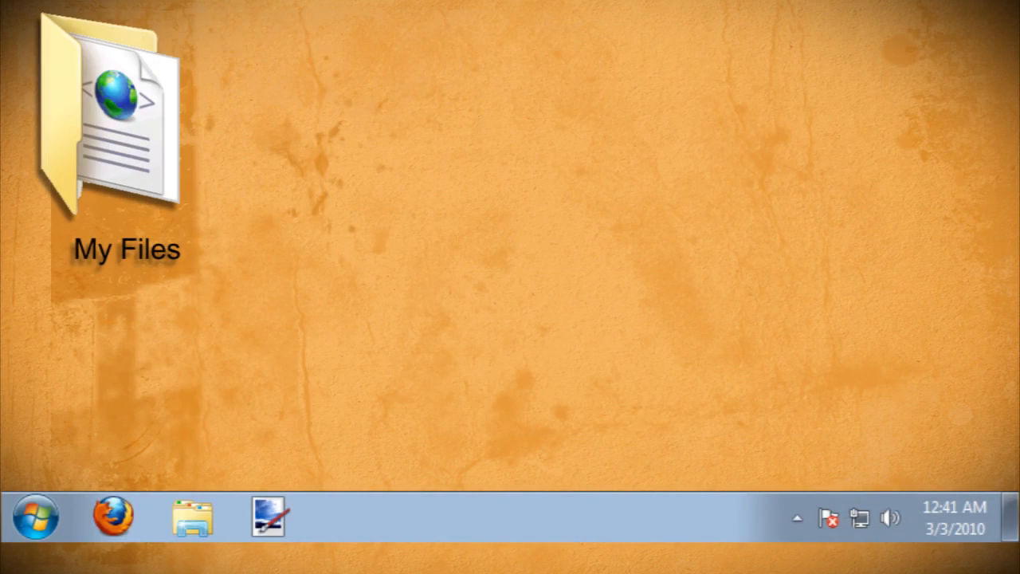
pyautogui.moveTo(508, 294)
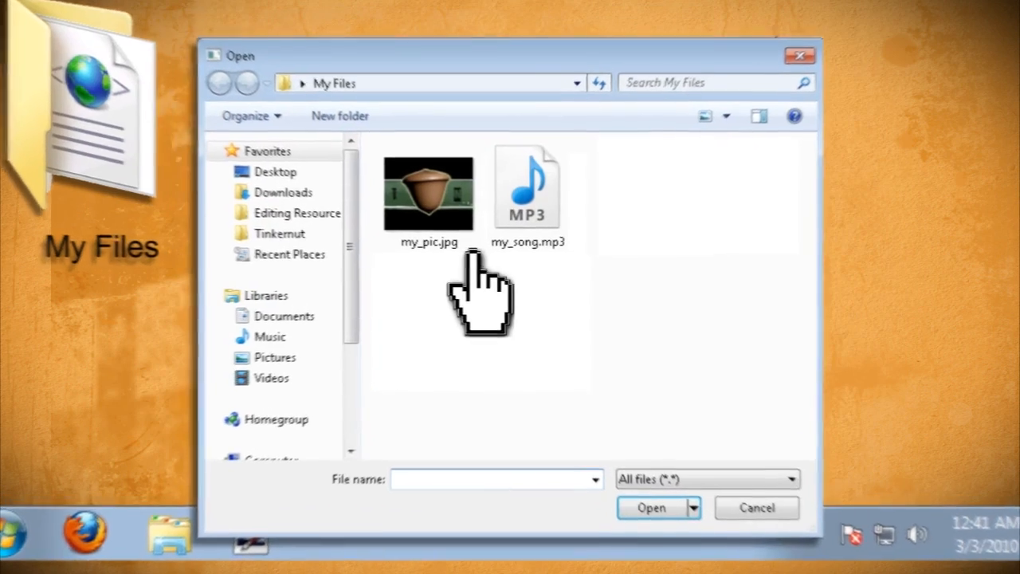
# - Search the Start menu for cmd to launch the command prompt
pyautogui.click(12, 533)
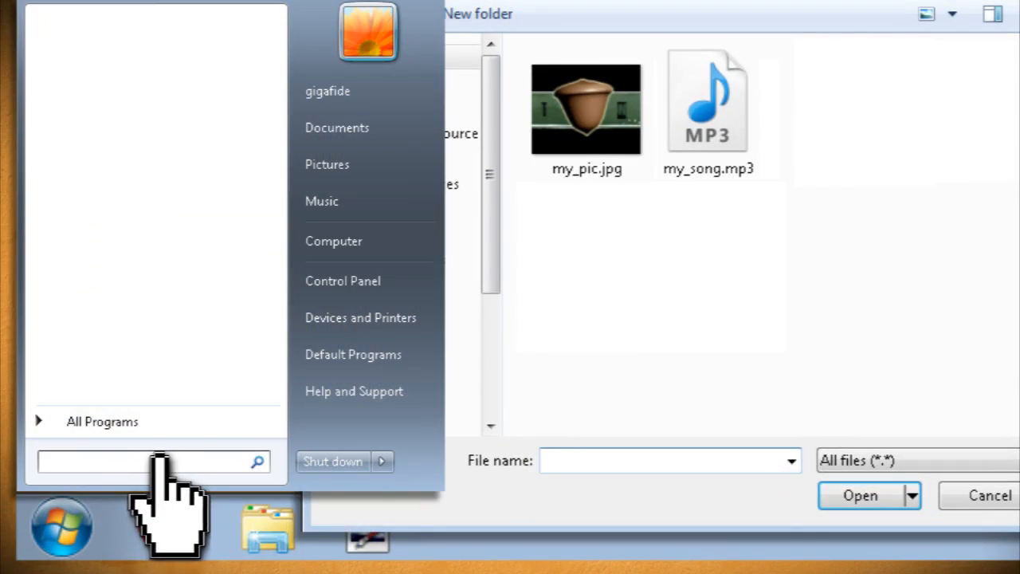
pyautogui.write('cmd')
pyautogui.write('cd desktop/my files')
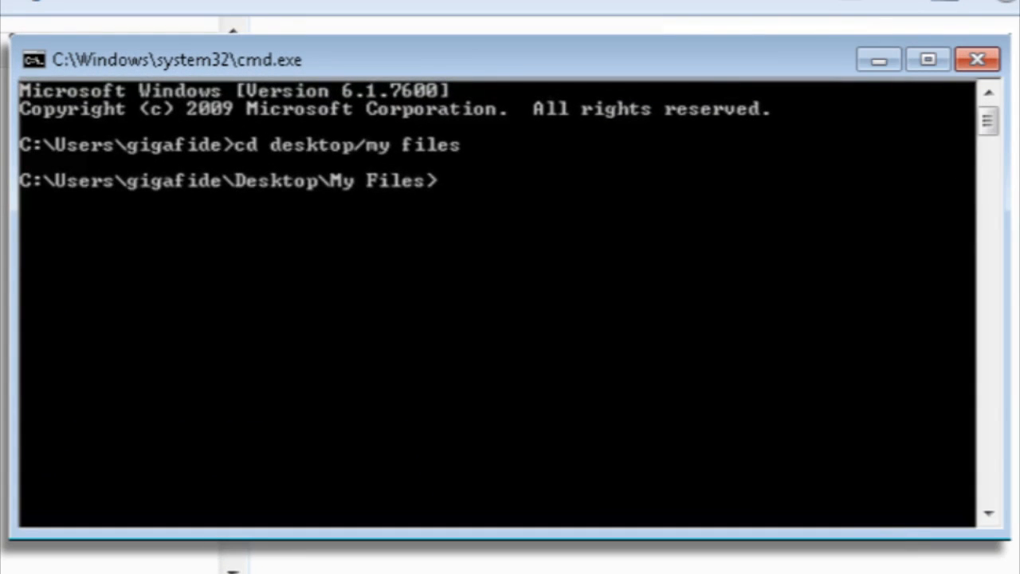
# - Run copy /b my_pic.jpg + my_song.mp3 mynewpic.jpg to merge the files
pyautogui.write('copy')
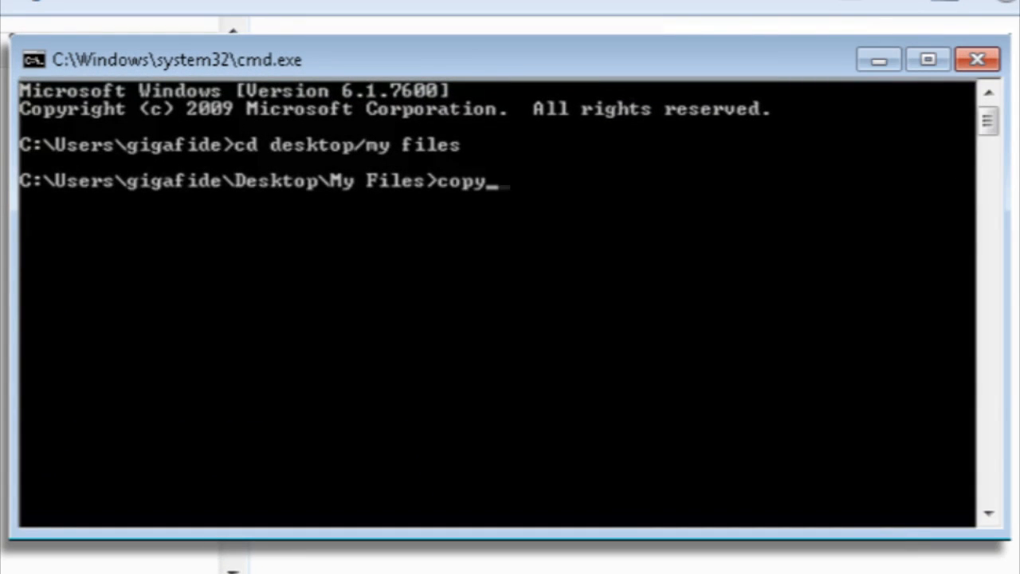
pyautogui.write('/b my_pic.jpg +')
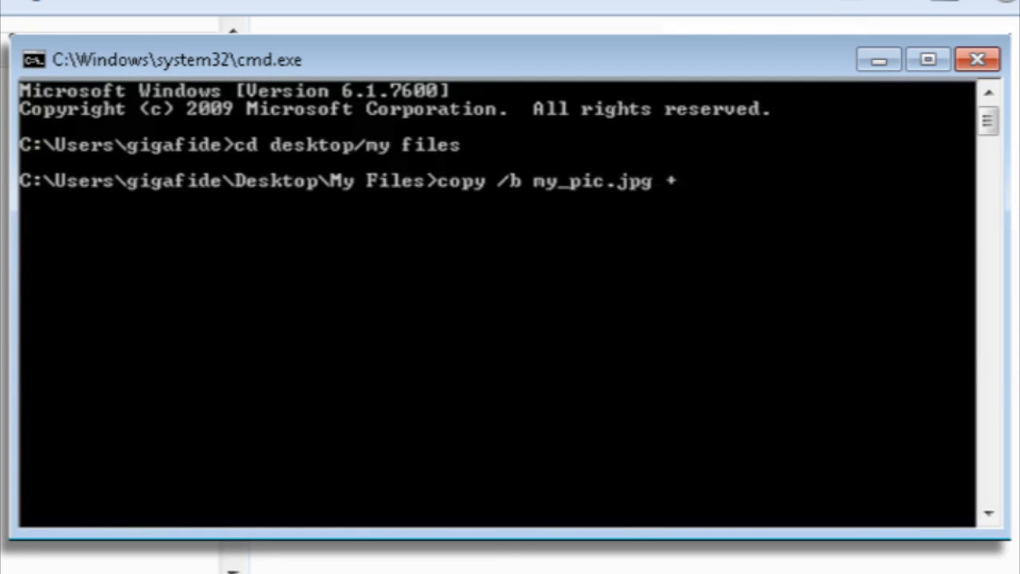
pyautogui.write('my_song.mp')
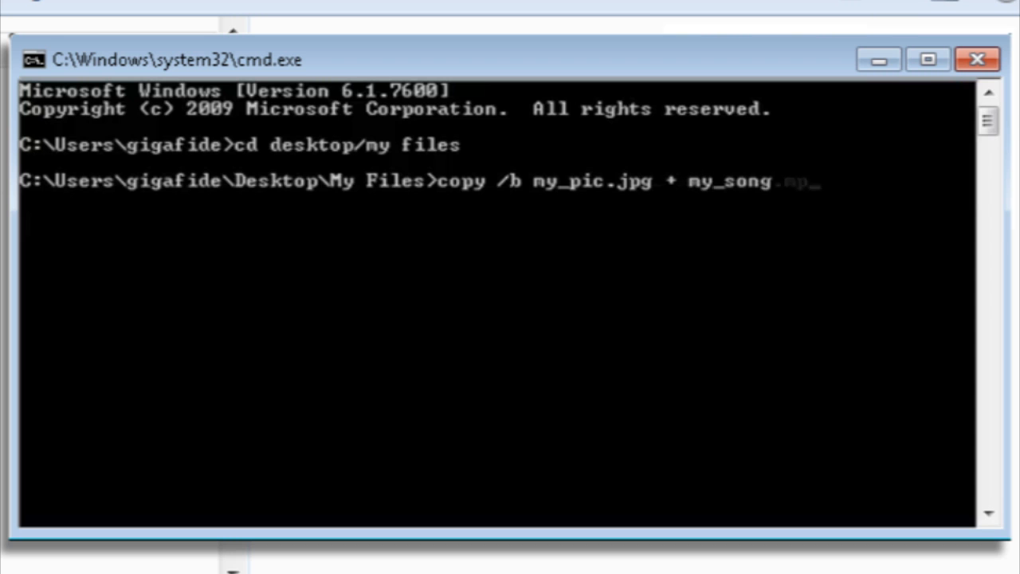
pyautogui.write('3 mynewpic.jpg')
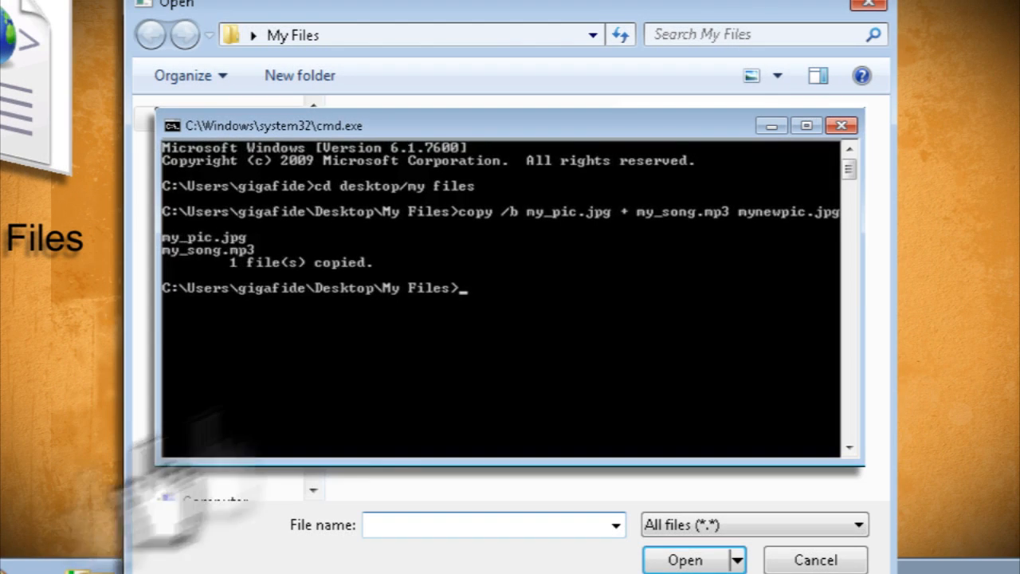
pyautogui.click(840, 125)
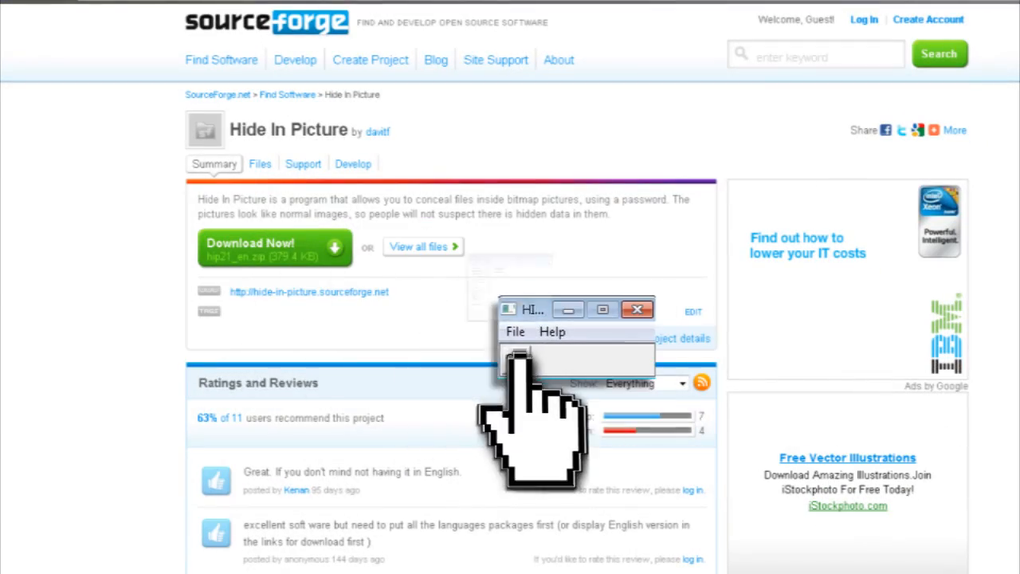
# - Hide passwords.txt in a picture with a password and Blowfish encryption
pyautogui.click(514, 332)
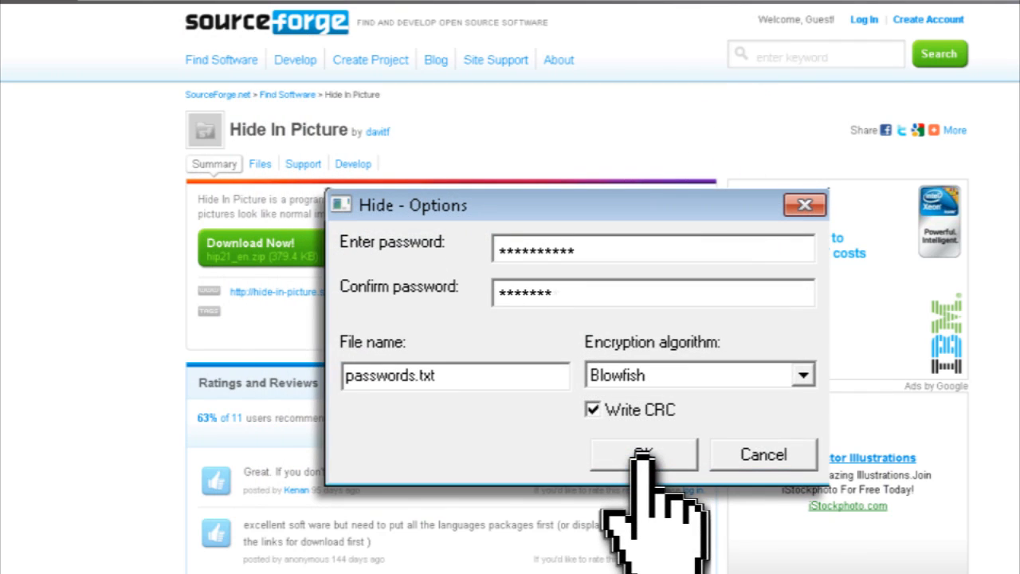
pyautogui.click(643, 454)
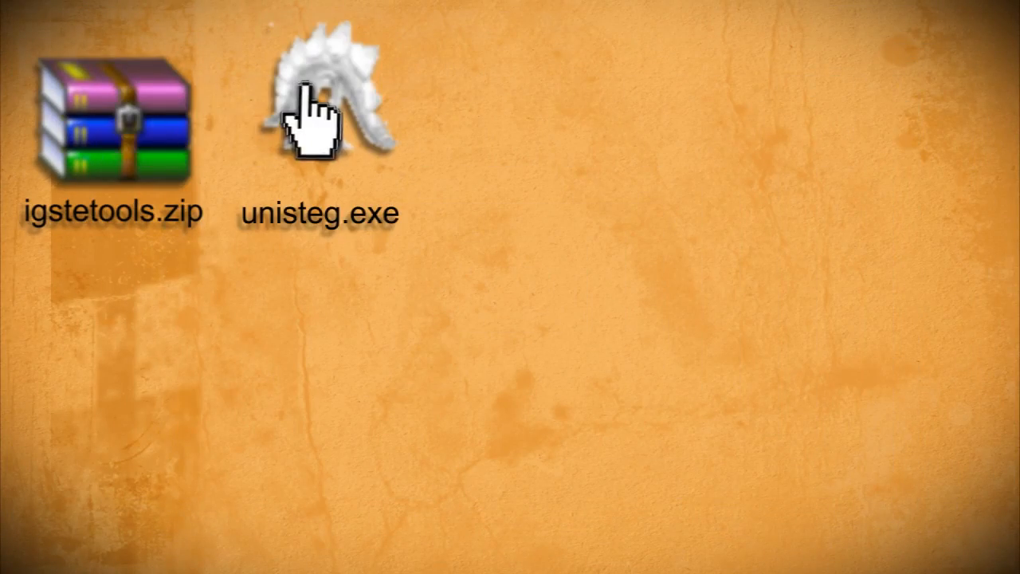
# - Launch unisteg.exe from the desktop
pyautogui.doubleClick(319, 120)
pyautogui.write('My Secret Messa')
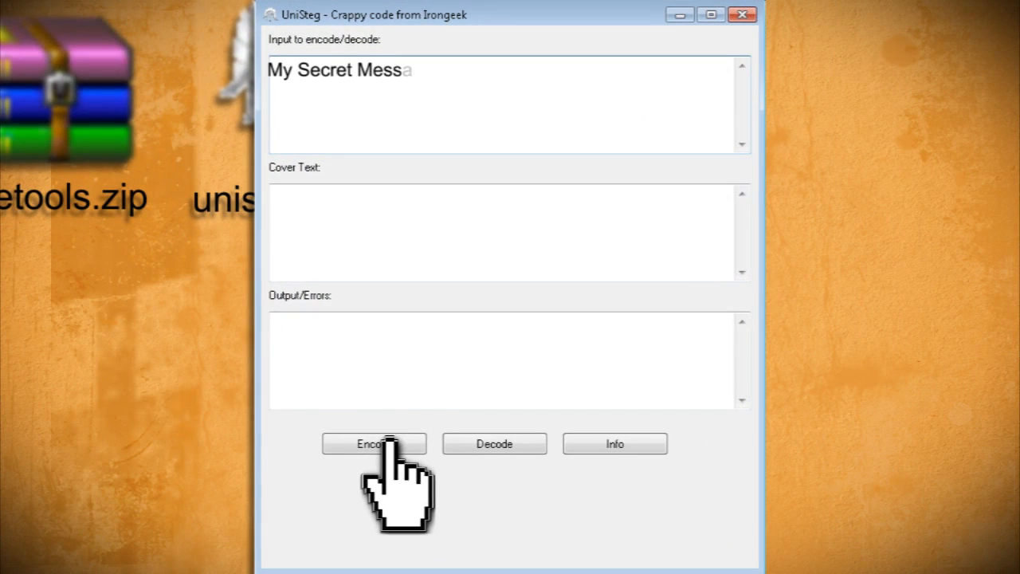
# - Finish typing 'My Secret Message' and encode it into the normal-message cover text
pyautogui.write('ge')
pyautogui.click(502, 232)
pyautogui.write('Nothing to see here. This is just a normal message.')
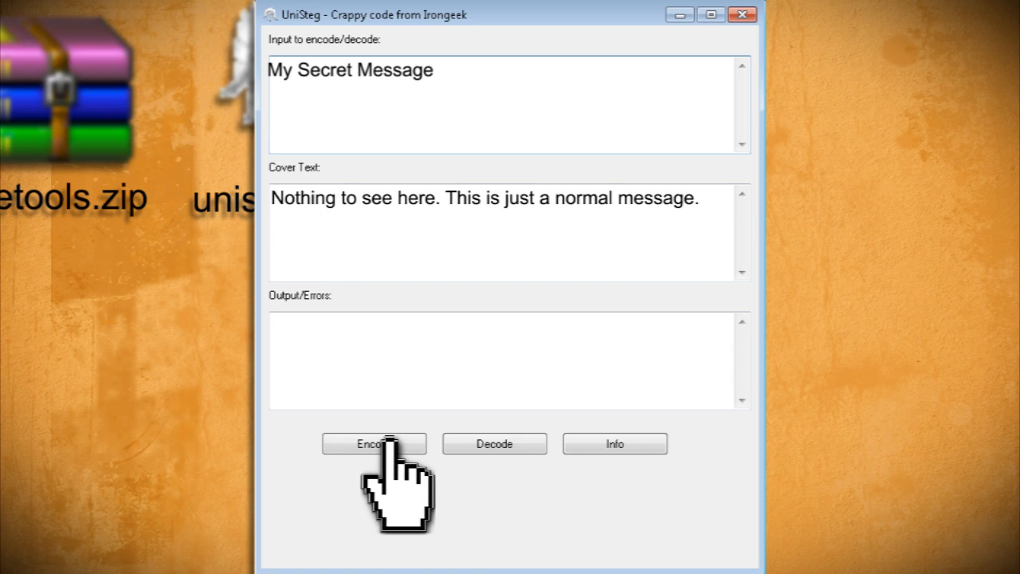
pyautogui.click(374, 443)
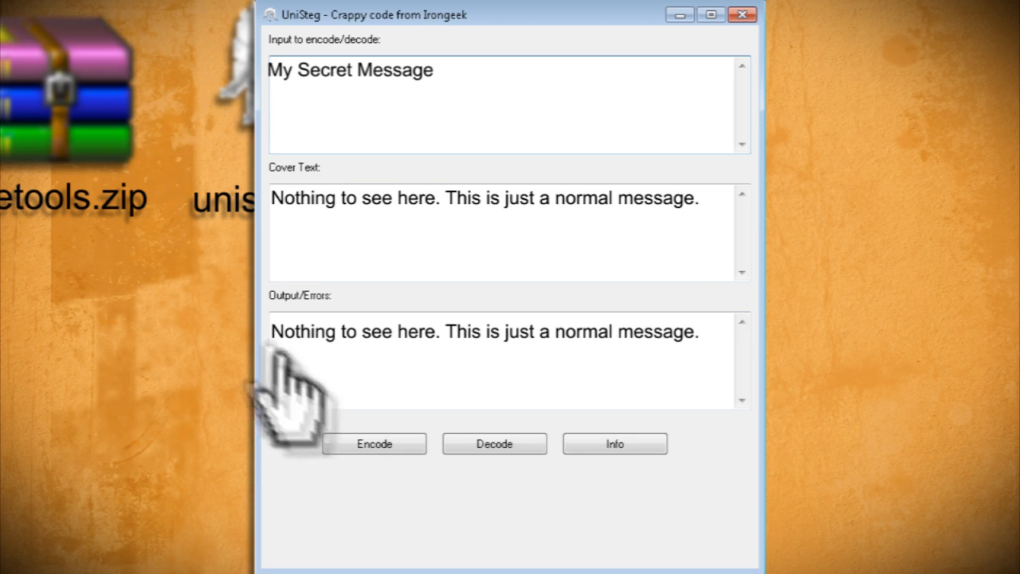
pyautogui.moveTo(709, 374)
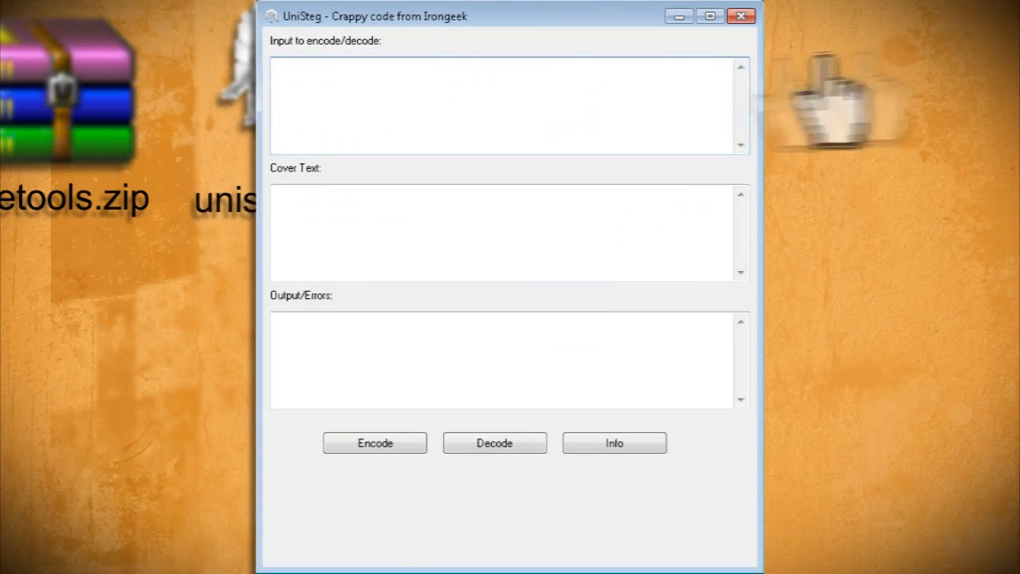
# - Paste the tutorial announcement text and decode it to reveal 'Tinkernut rocks!'
pyautogui.write("New tutorial will be released tomorrow showing you how to hide files inside tweets. Tune in tomorrow to find out what's inside this one!")
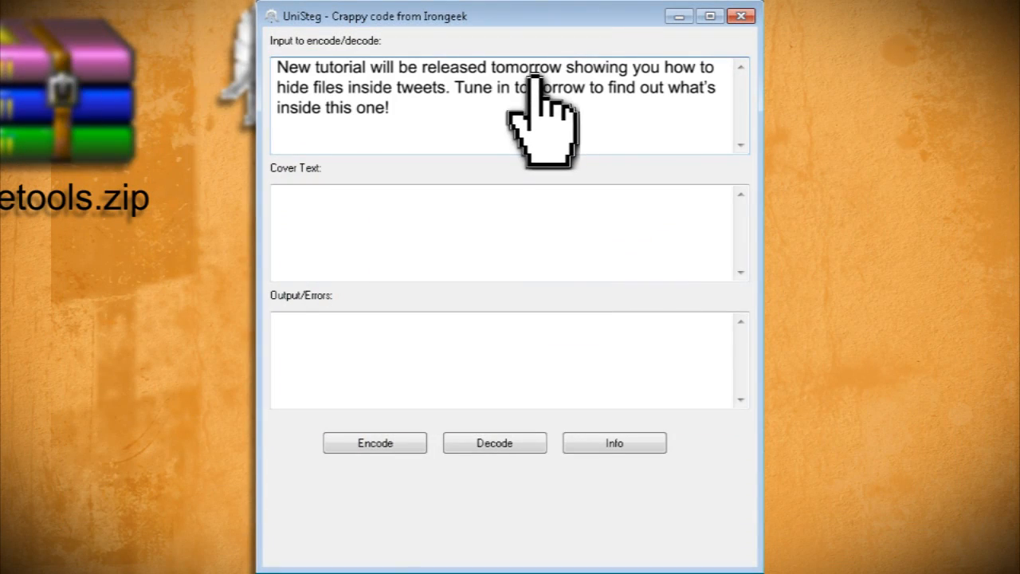
pyautogui.click(494, 442)
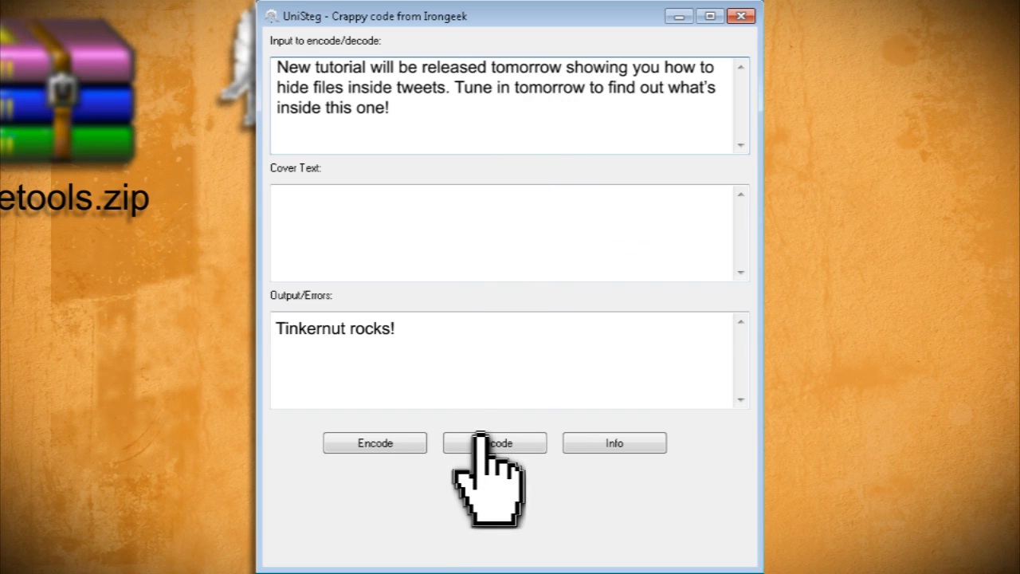